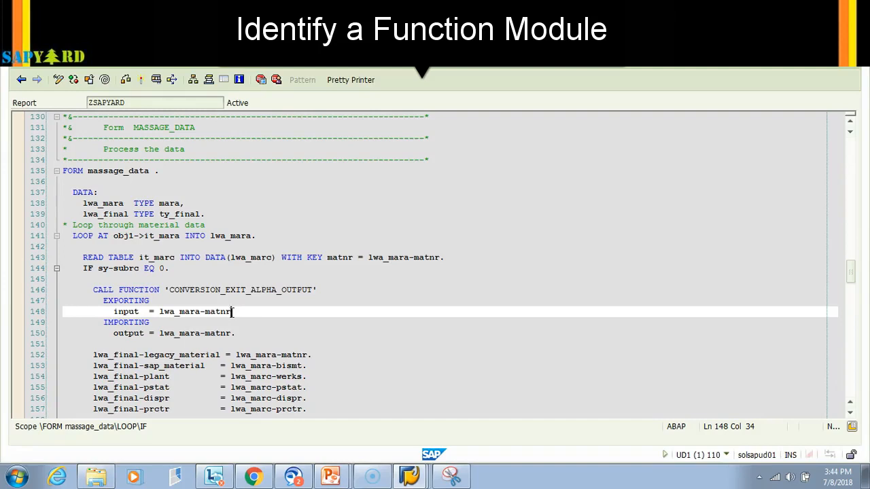
# Step: Inspect the CONVERSION_EXIT_ALPHA_OUTPUT call, selecting lwa_mara-matnr and the called function name
pyautogui.doubleClick(195, 311)
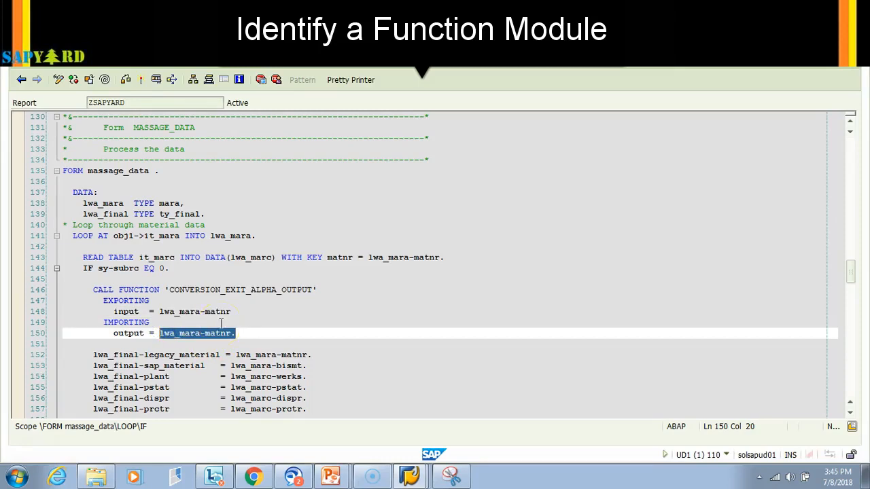
pyautogui.moveTo(263, 312)
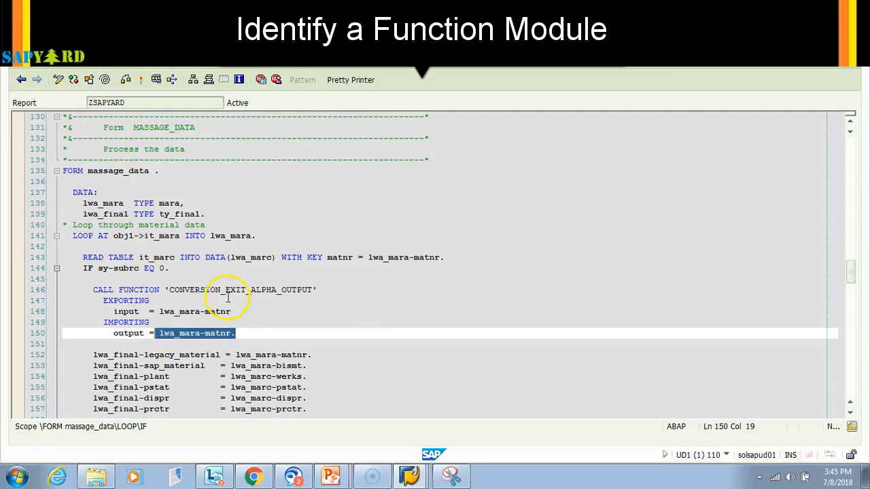
pyautogui.click(226, 290)
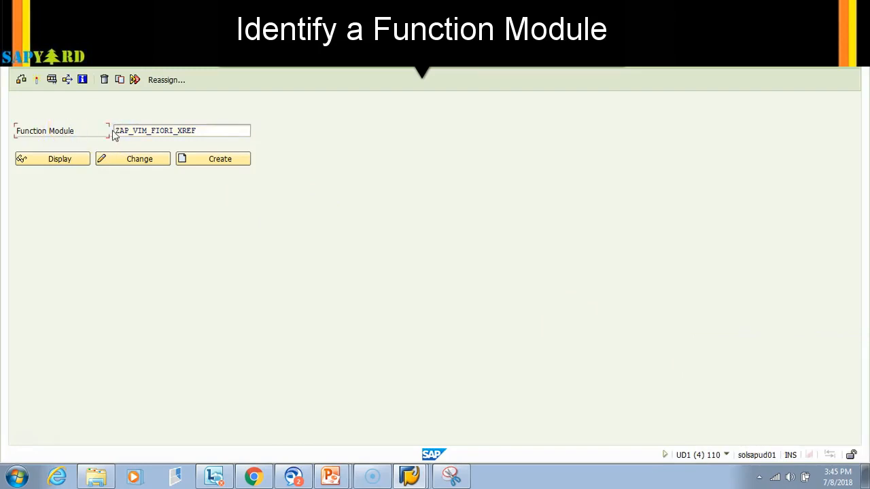
pyautogui.click(52, 159)
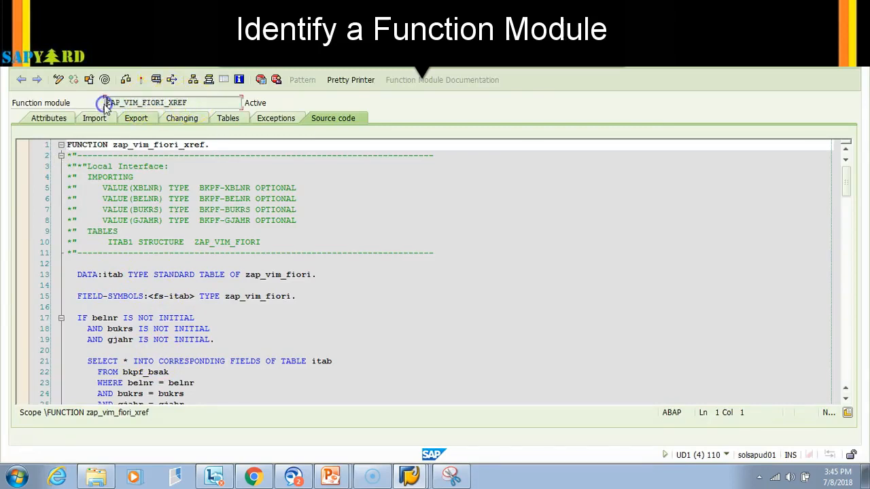
pyautogui.doubleClick(146, 102)
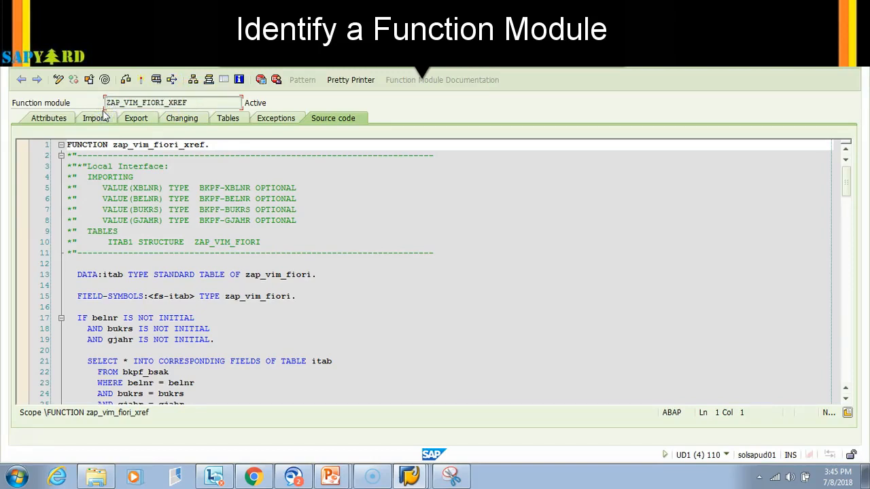
pyautogui.click(197, 102)
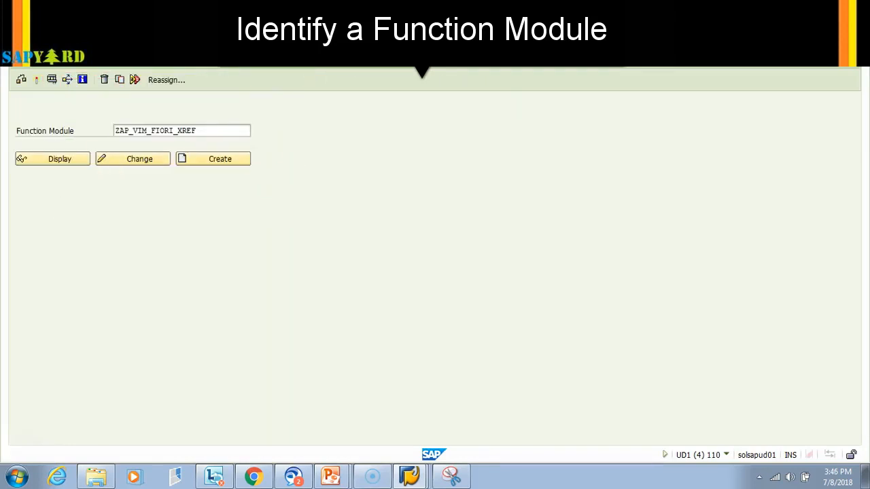
# Step: Display the source code of function module ZAP_VIM_FIORI_XREF
pyautogui.click(181, 130)
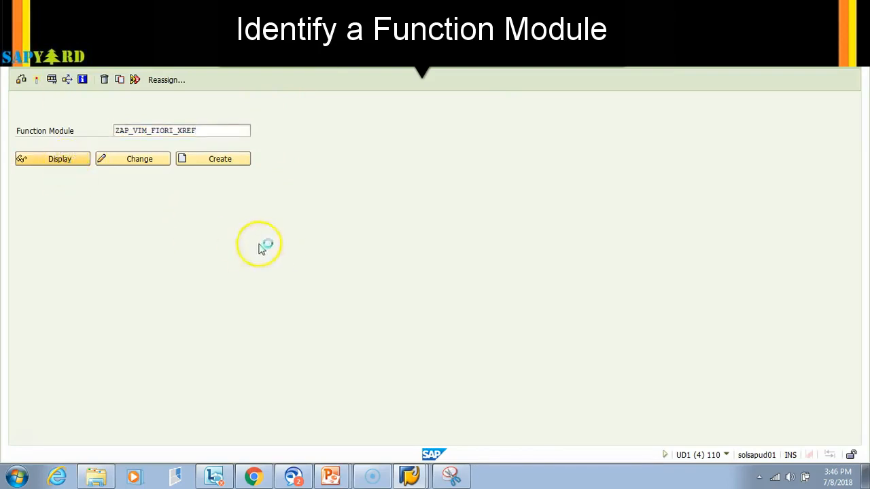
pyautogui.click(53, 158)
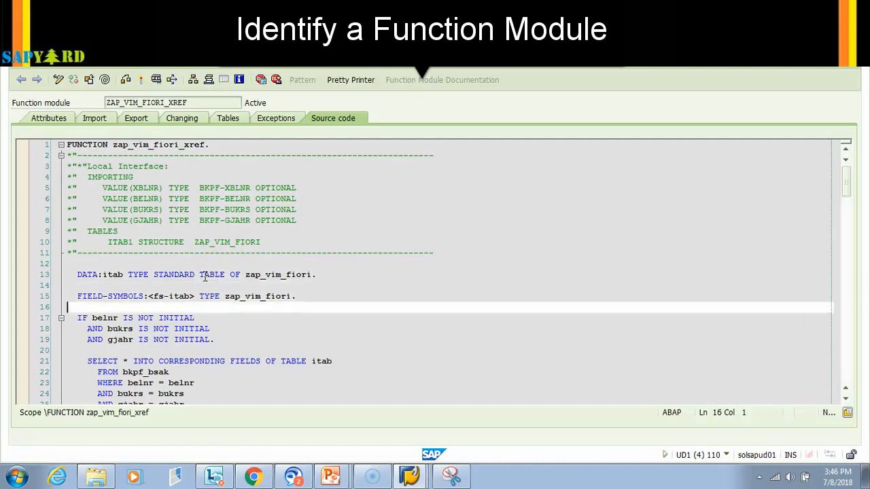